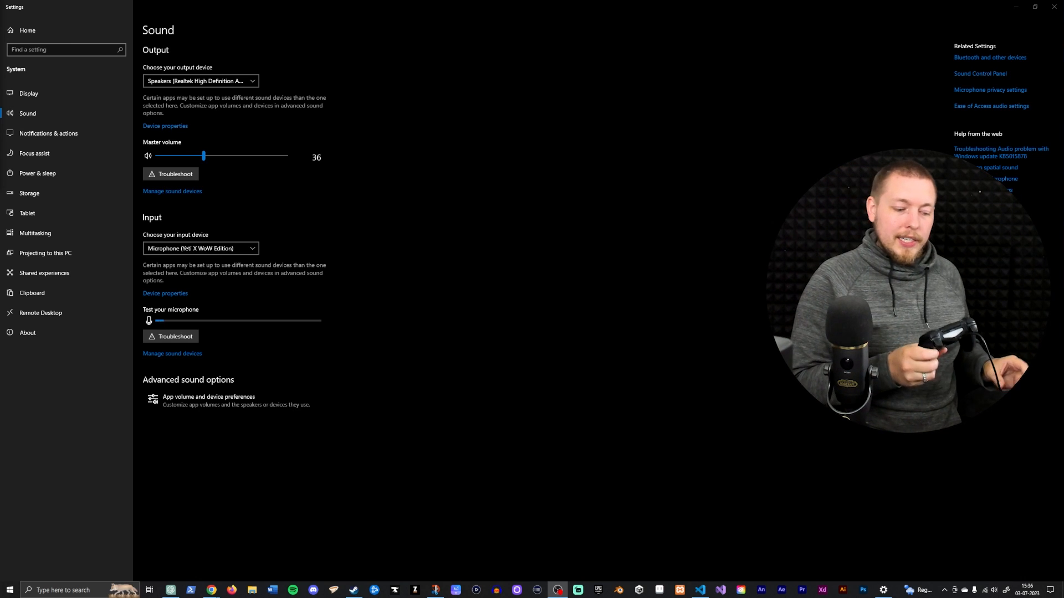
mouse_move(382, 227)
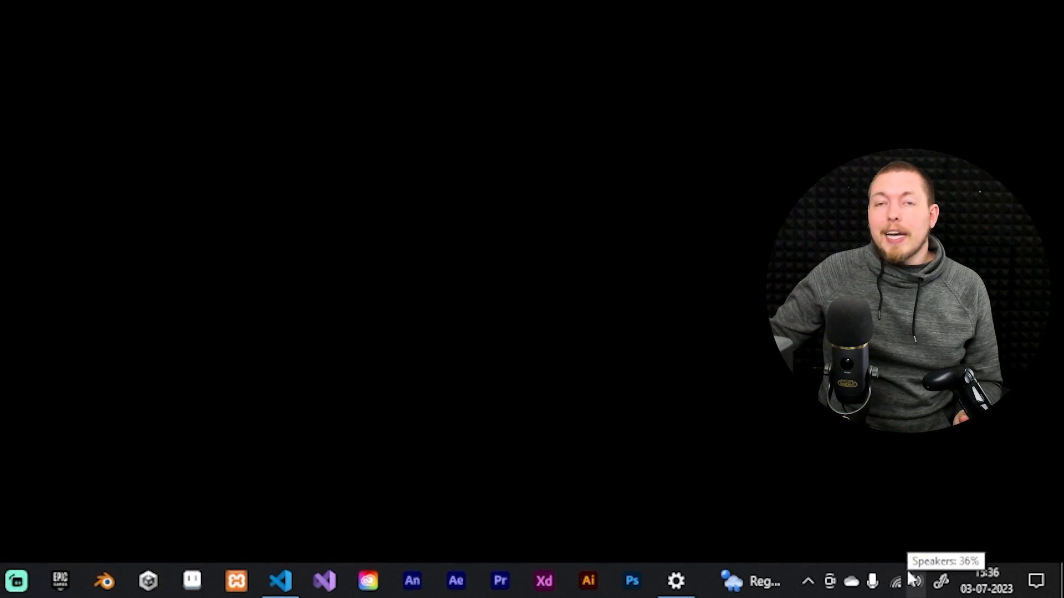
Switch the sound output device to Speakers (Realtek High Definition Audio).
left_click(913, 582)
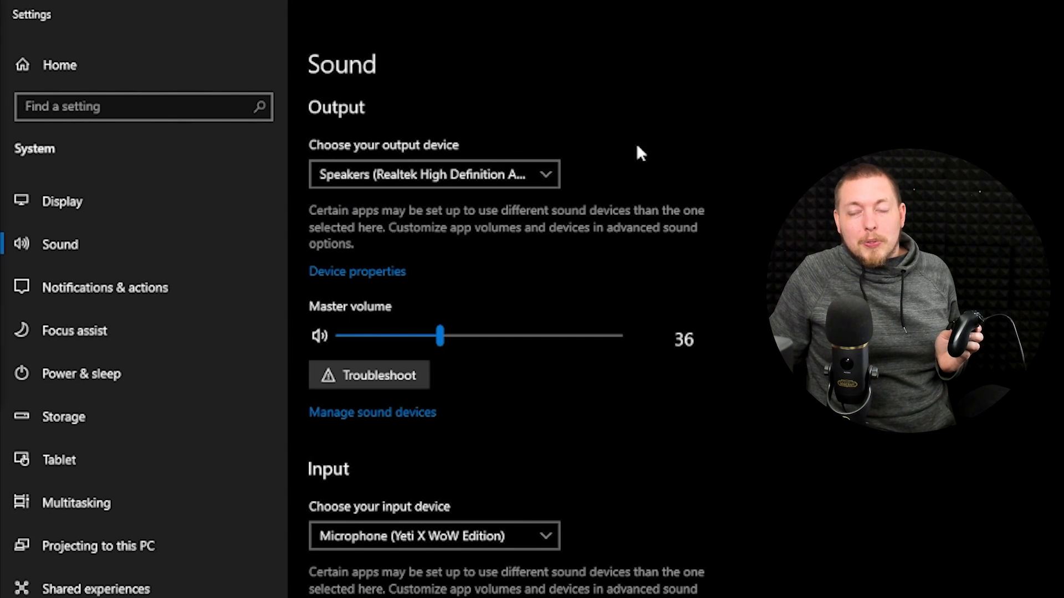
left_click(433, 173)
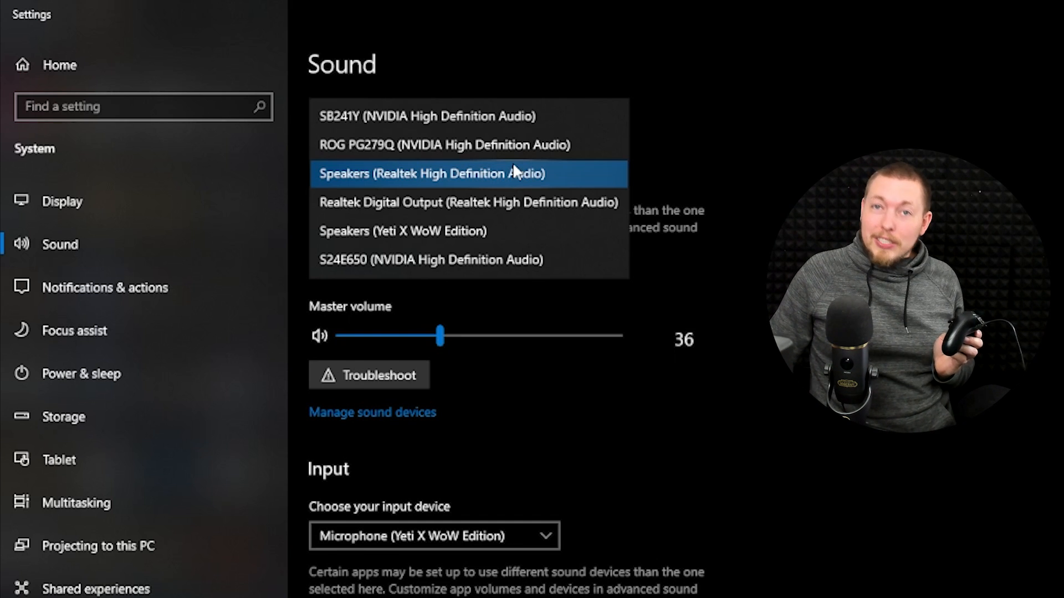
left_click(428, 174)
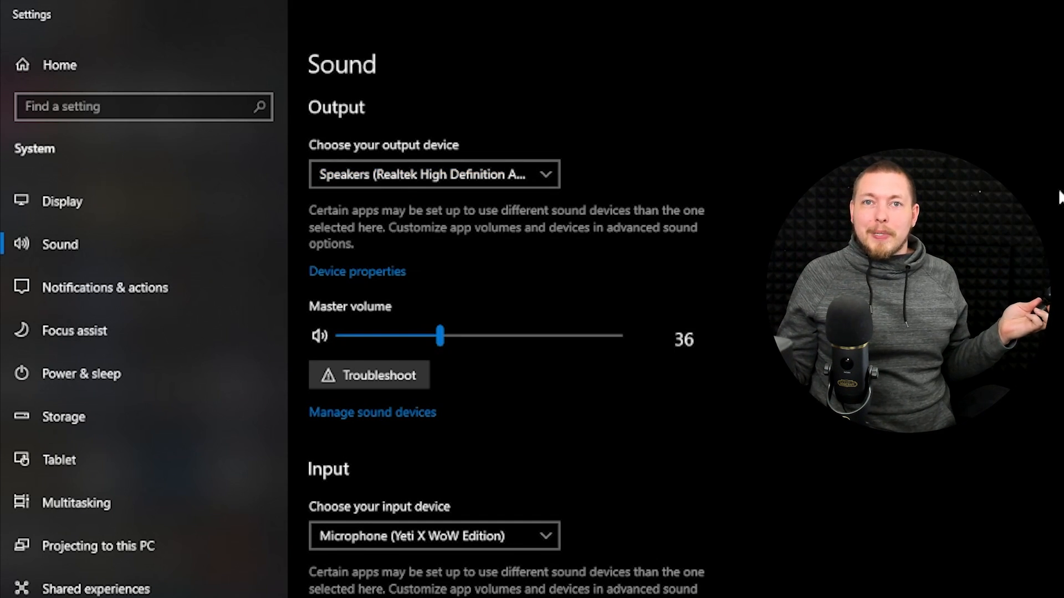